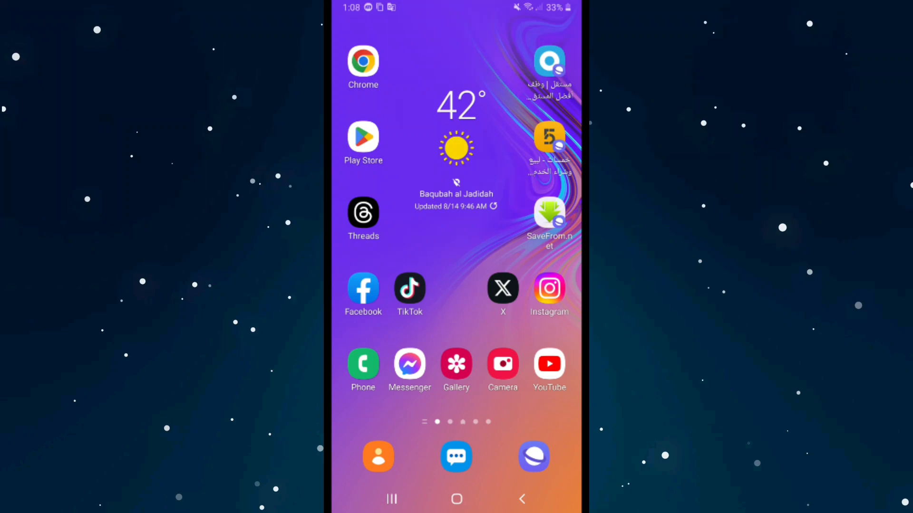
Launch YouTube from the home screen to play 'Delete YouTube Comments from Mobile Device'.
click(547, 363)
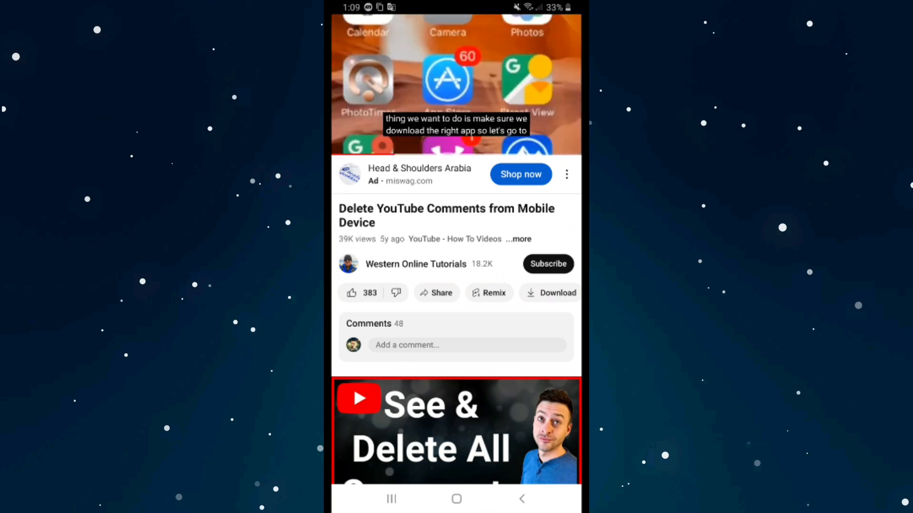
Switch off captions on the playing video and let it play to the end.
click(456, 84)
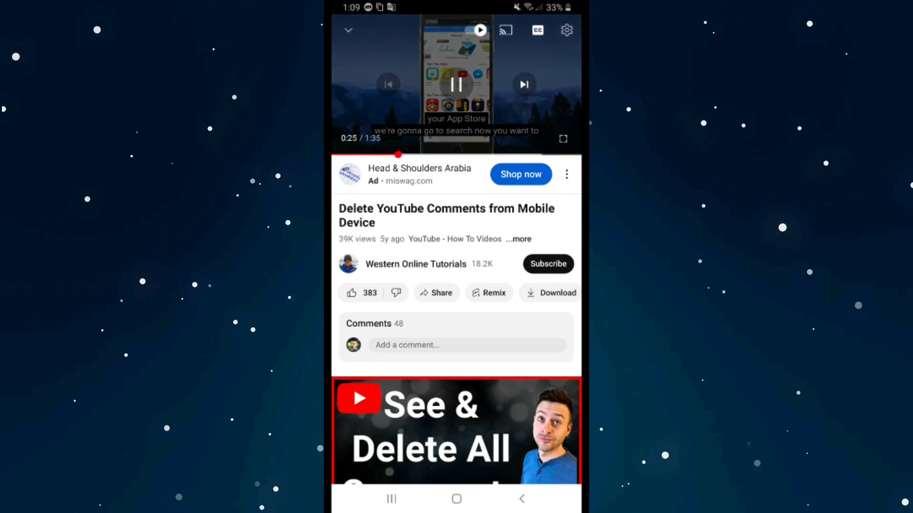
click(536, 30)
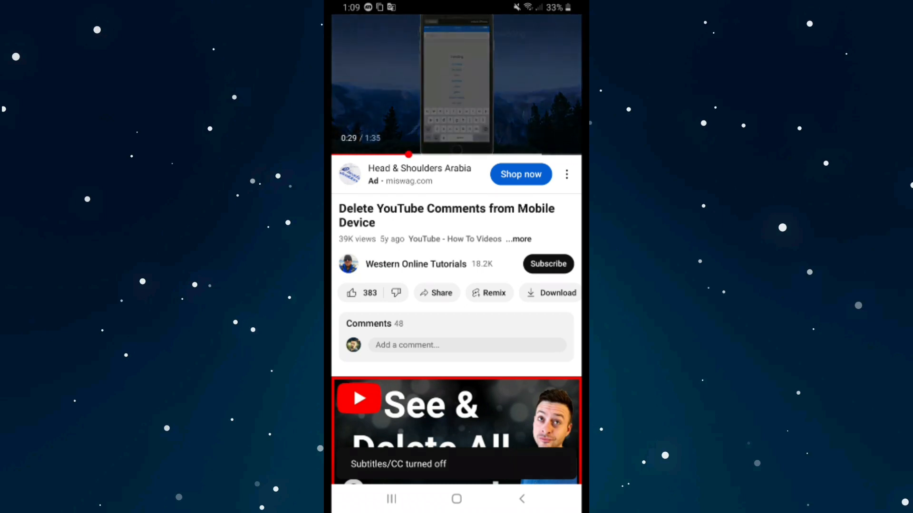
click(456, 85)
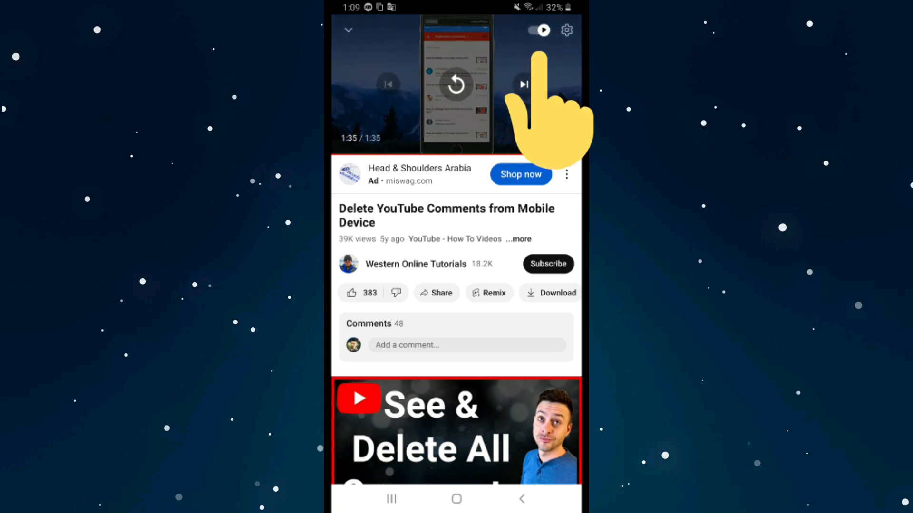
click(534, 30)
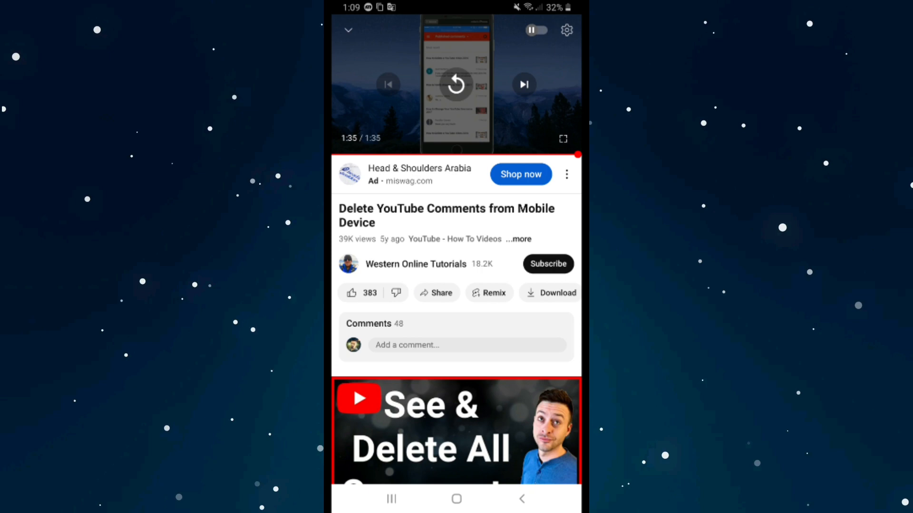
click(541, 30)
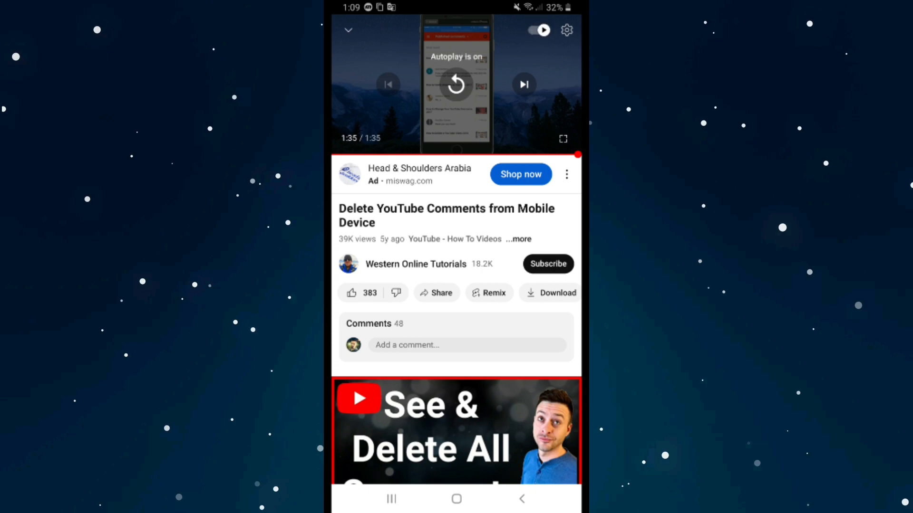